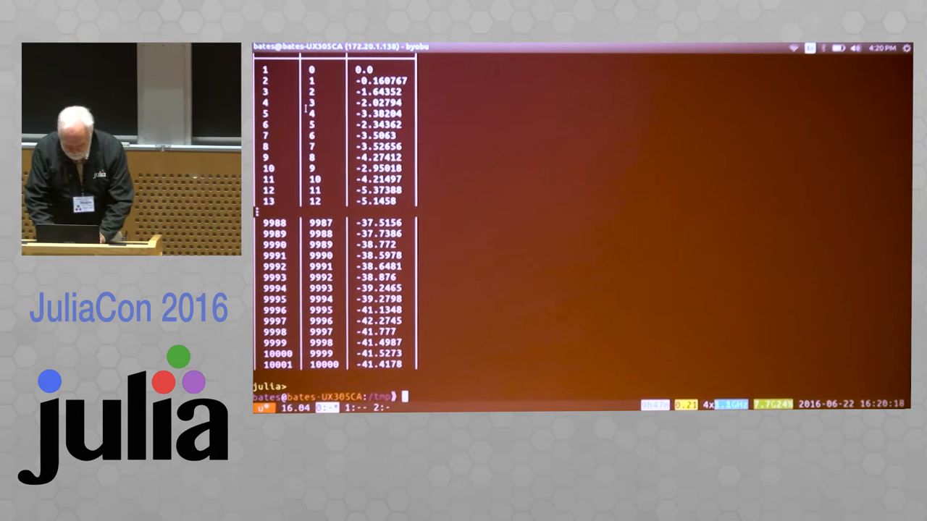
Step: Start a new Julia 0.4.6 REPL session from the byobu shell prompt
type("julia")
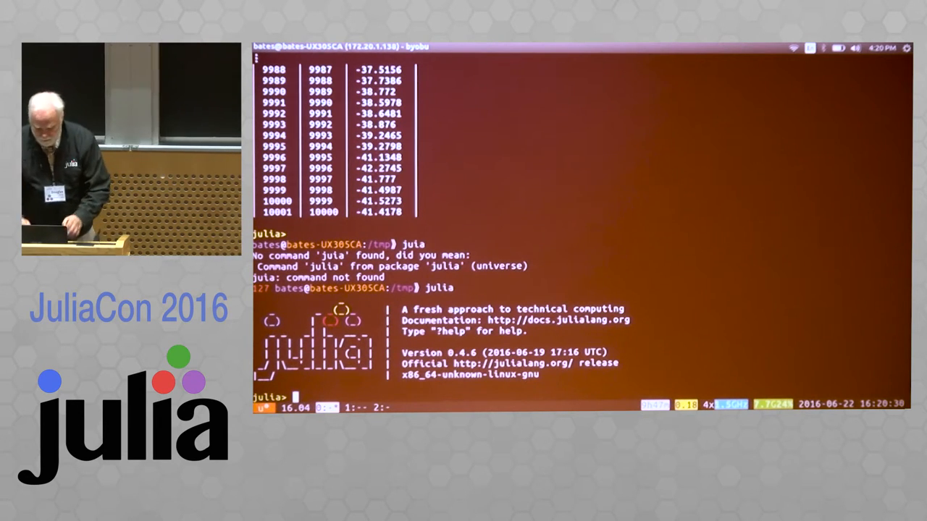
type("using DataFrames, RCall")
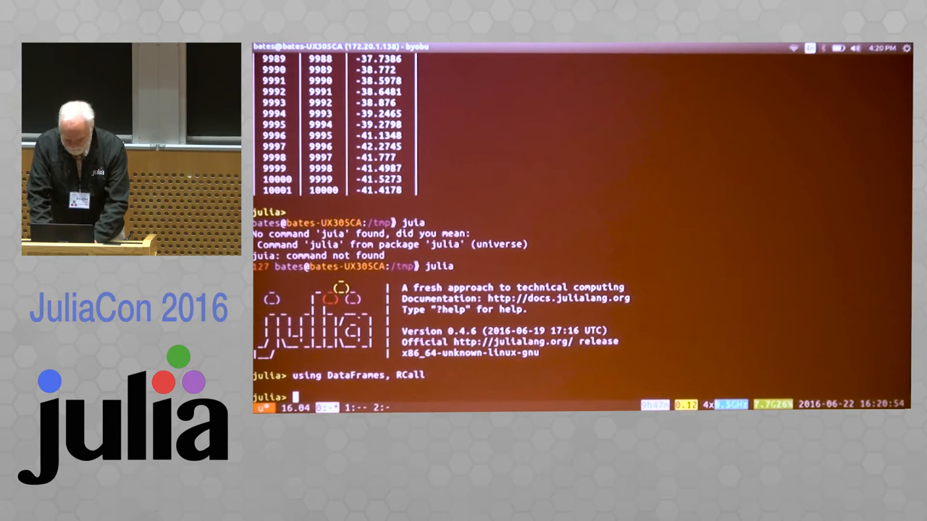
Step: Build br = brownian(10000), a 10001×2 Brownian-motion DataFrame
type("brownian(10000")
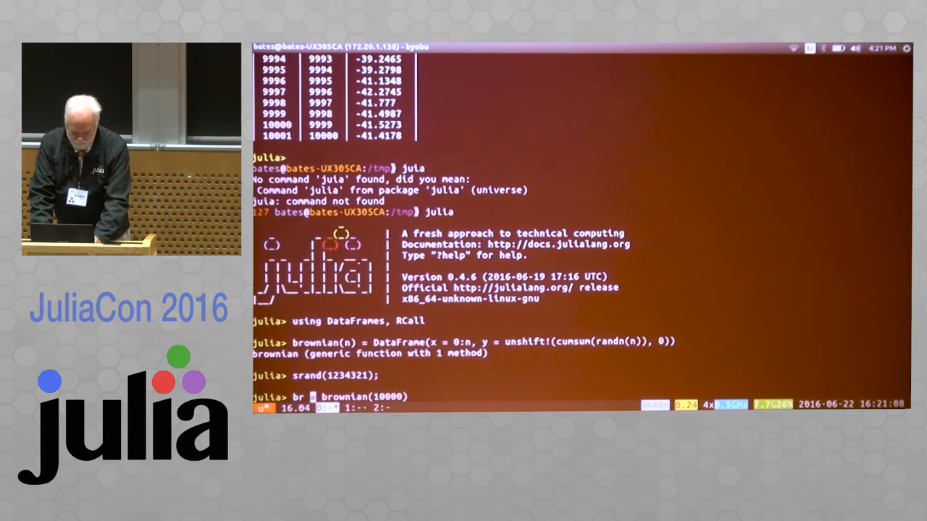
key("enter")
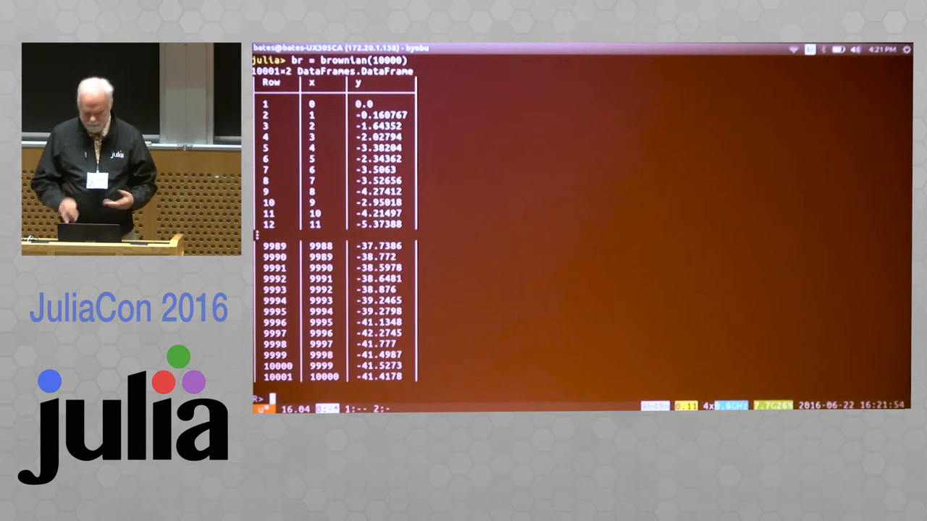
Step: Load ggplot2 and run ggplot($br, aes(x=x, y=y)) + geom_line() in R mode
type("library(")
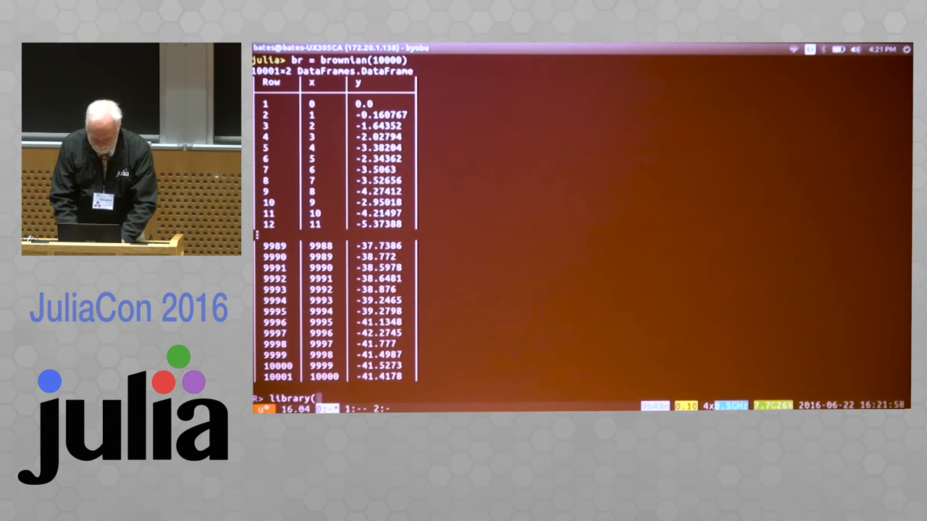
type("ggplot2)")
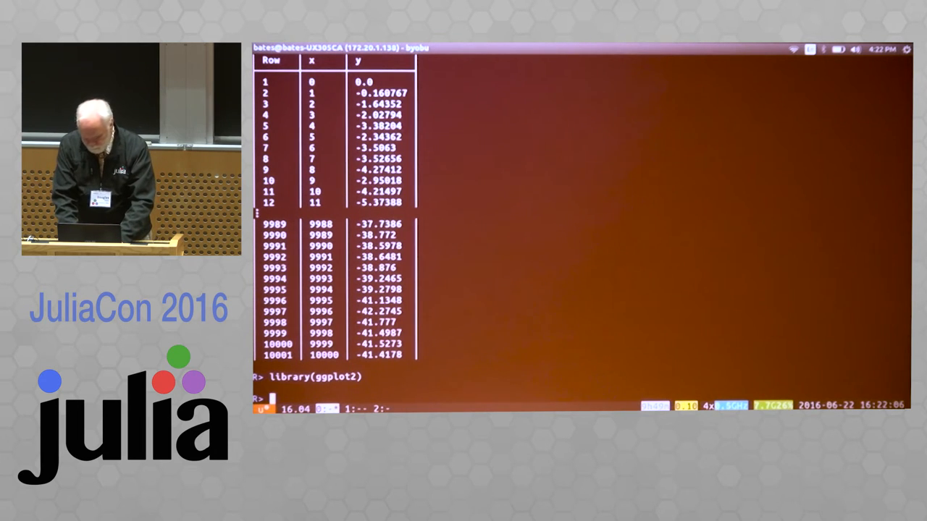
type("ggplot(")
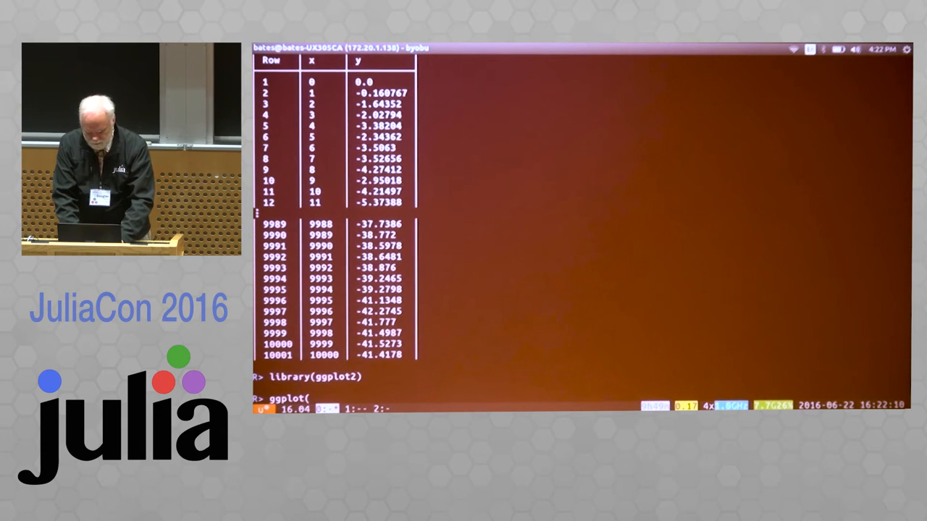
type("$br,")
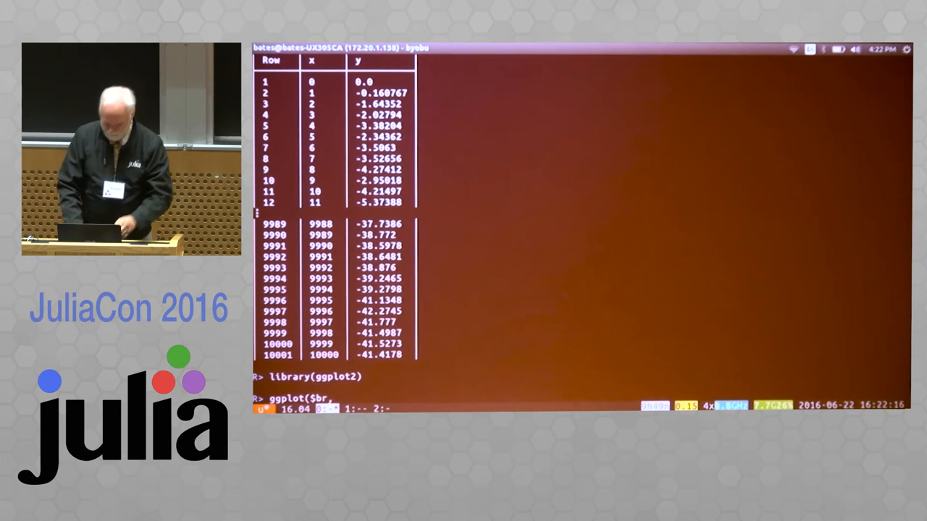
type("aes")
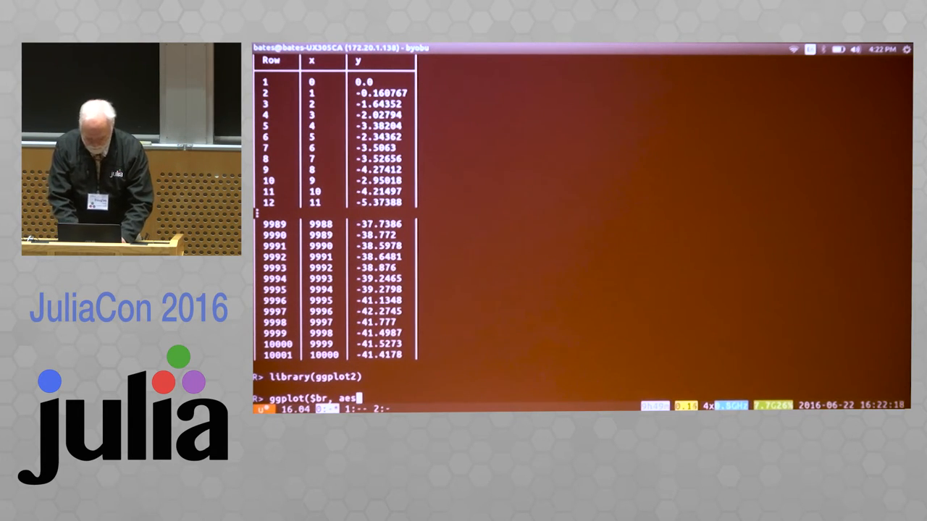
type("(x")
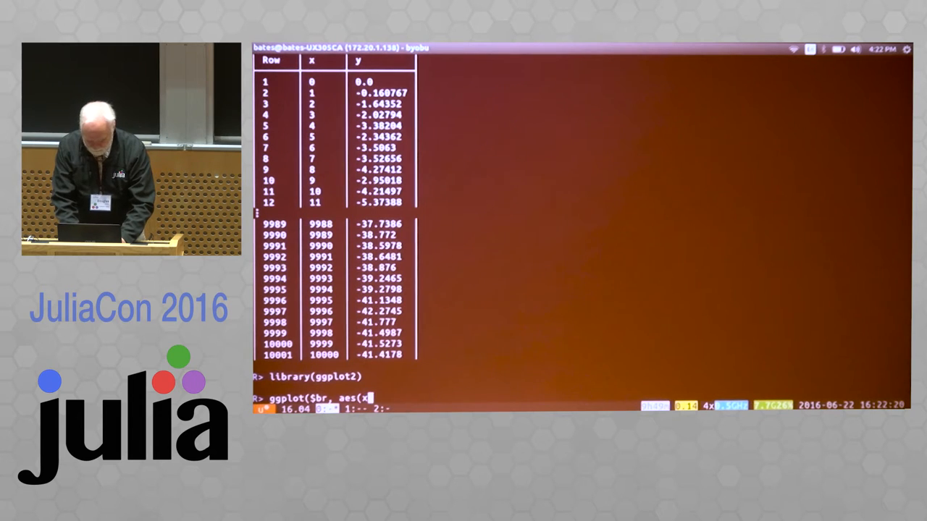
type("=x,")
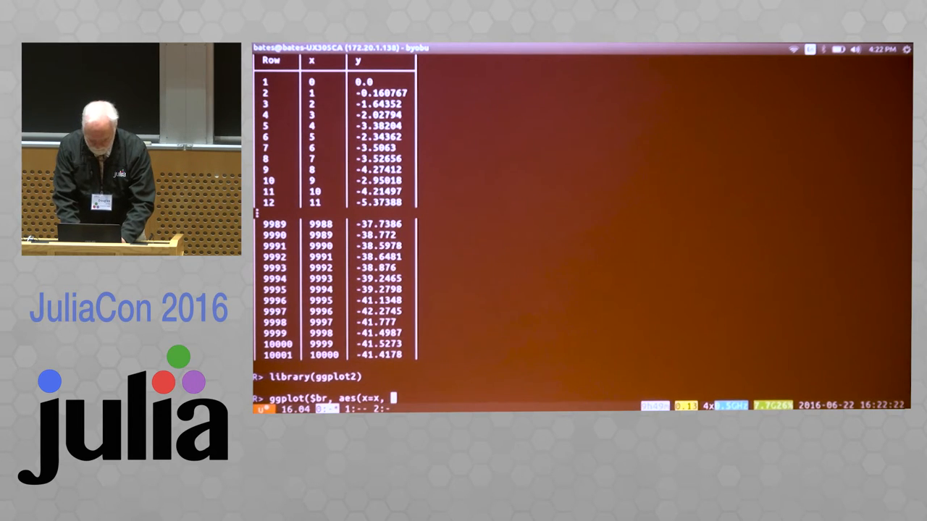
type("y =y")
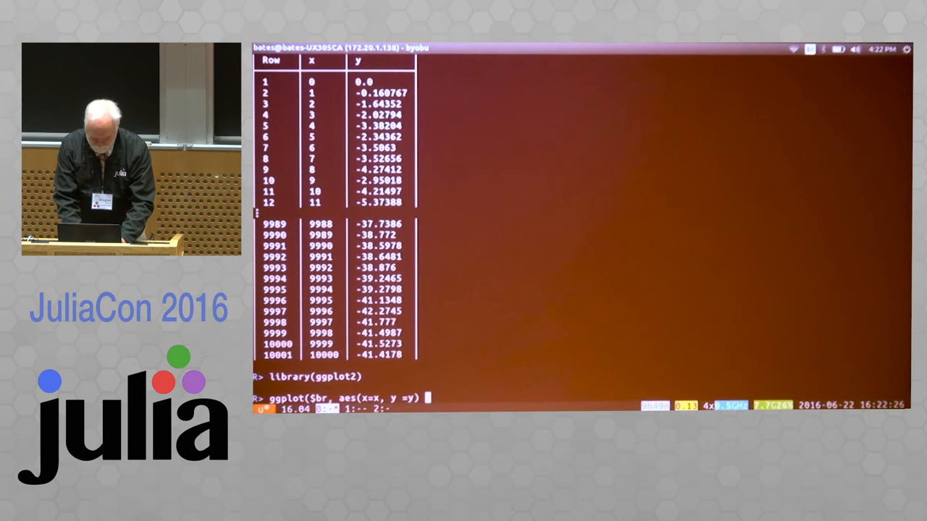
type(") +")
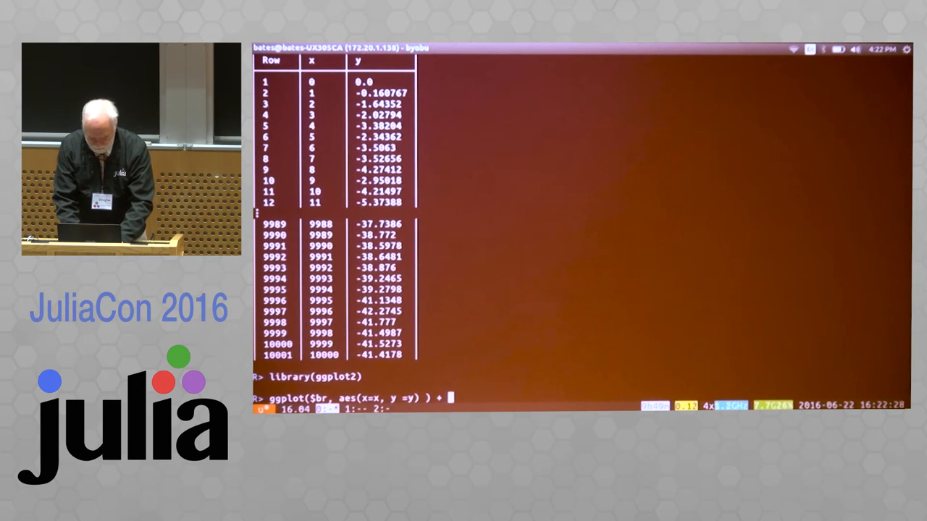
type("geom")
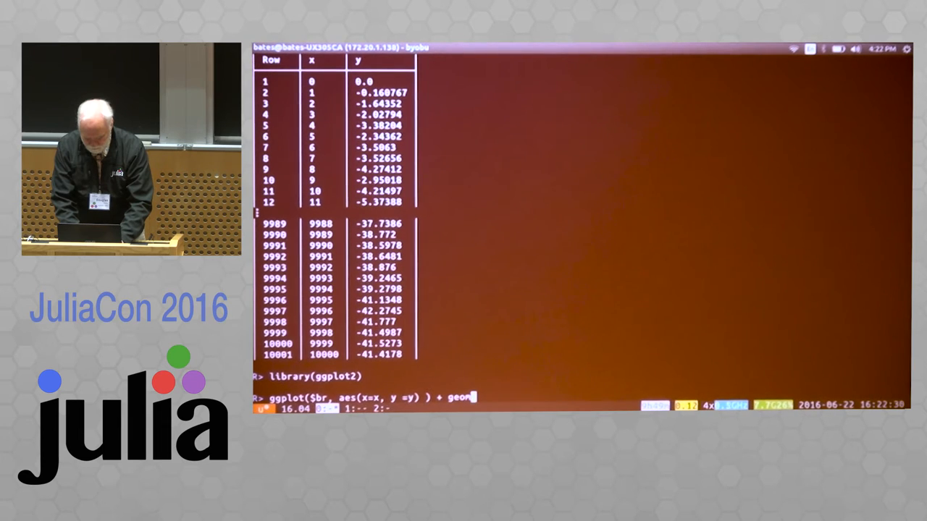
type("_line")
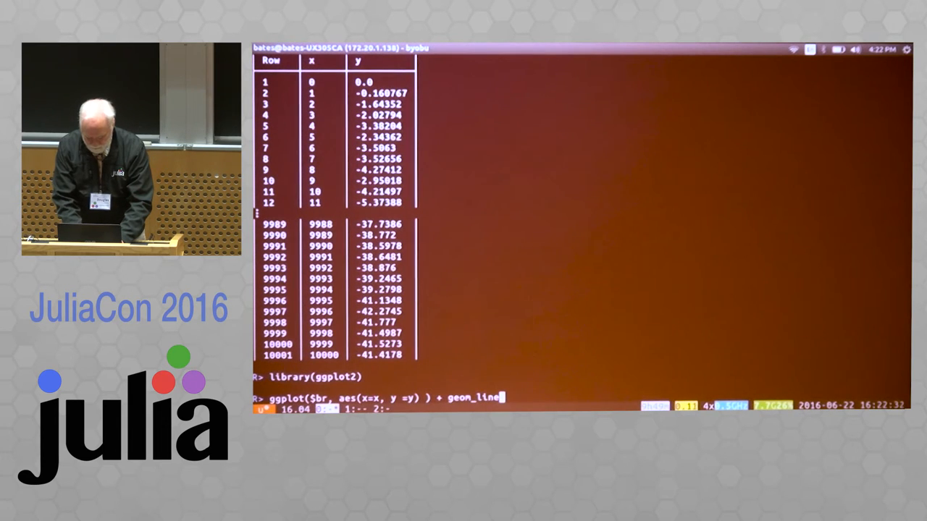
key("Return")
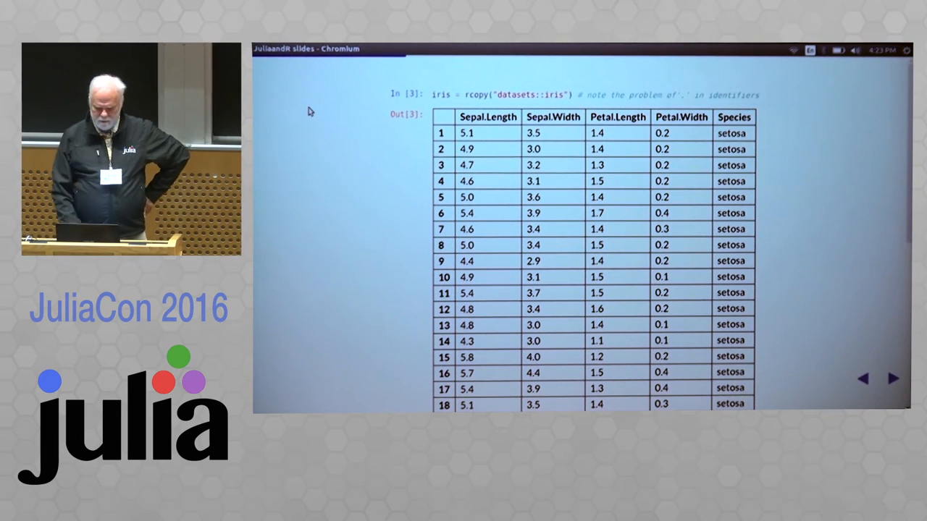
mouse_move(558, 103)
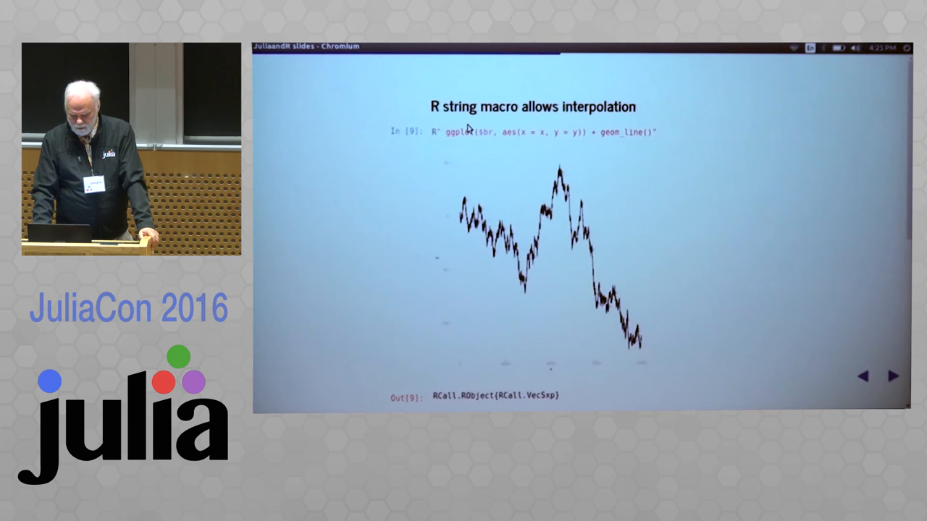
left_click(892, 376)
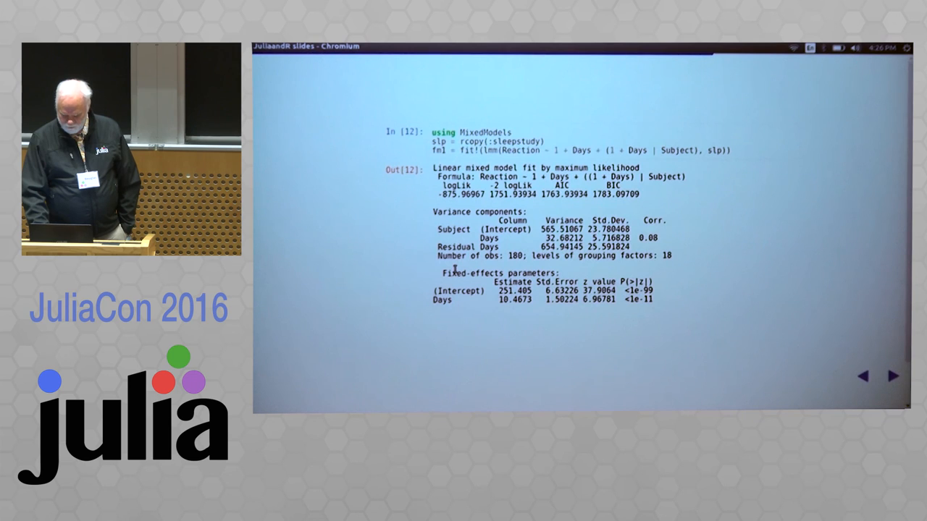
Step: Advance to the slide showing matching Julia and R objective and theta values
left_click(893, 376)
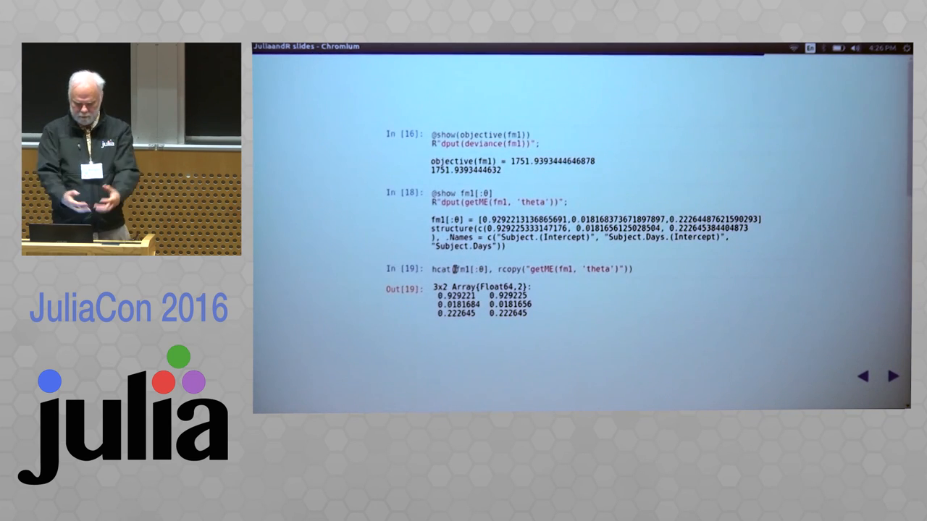